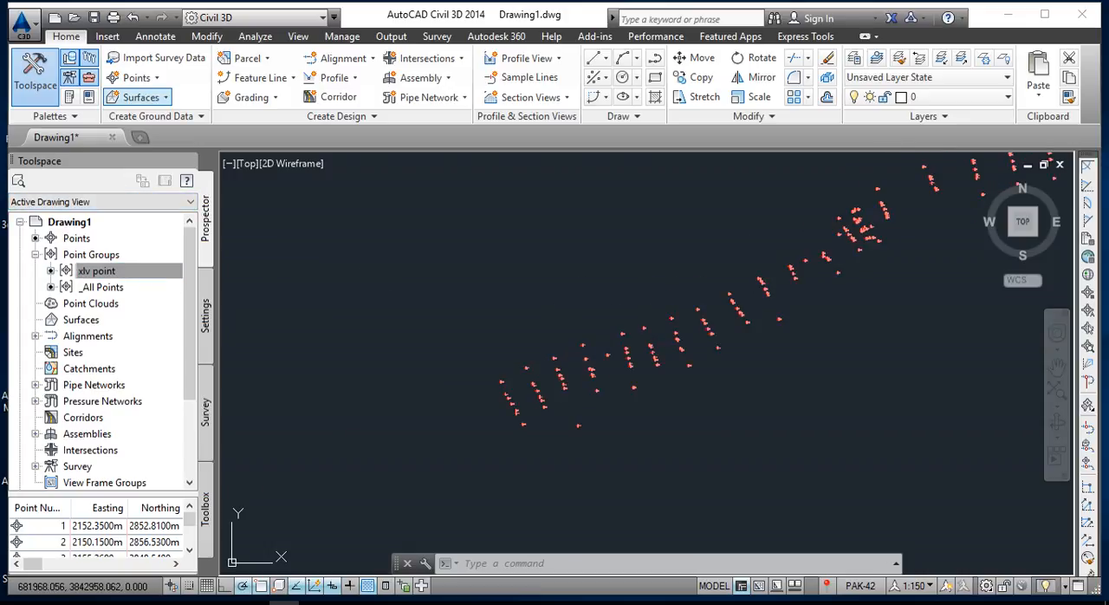
mouse_move(132, 95)
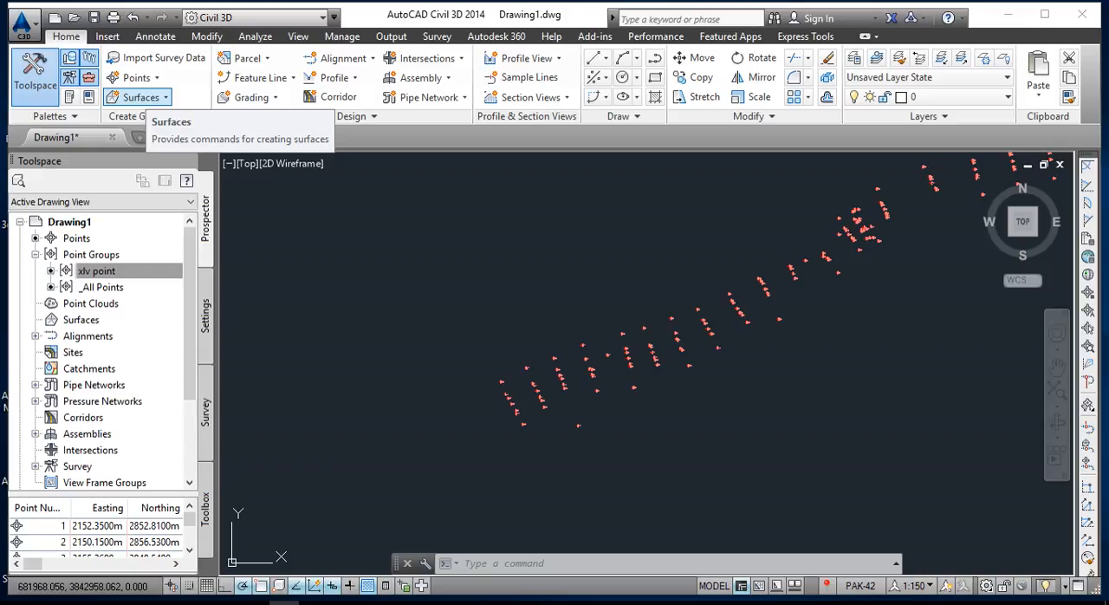
Expand the Surfaces dropdown to list the surface creation methods.
left_click(135, 95)
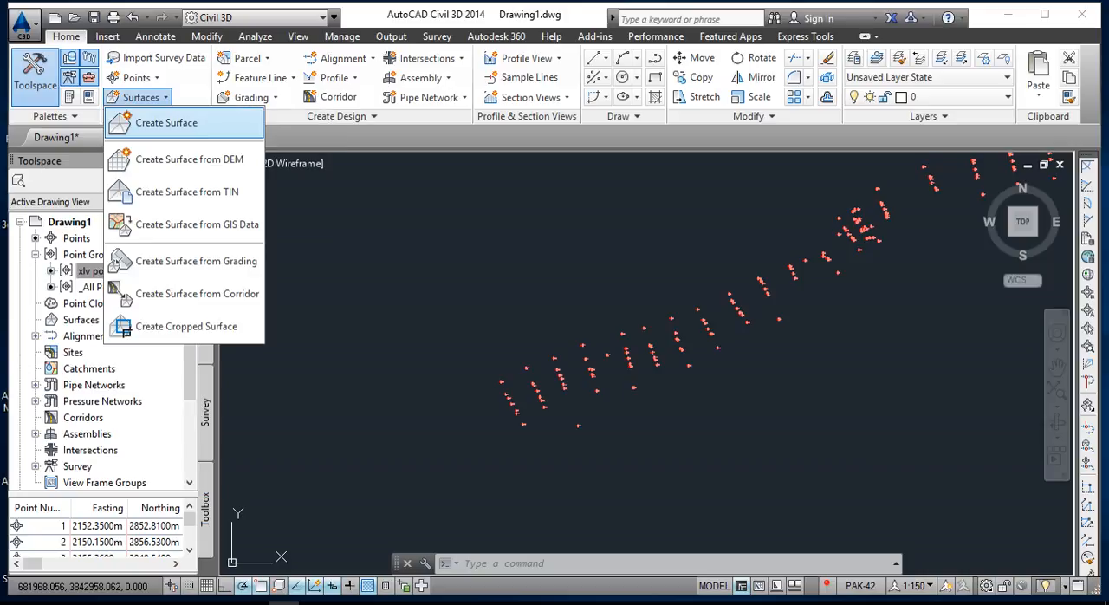
Create a new TIN surface named 'xlv point surface'.
left_click(166, 122)
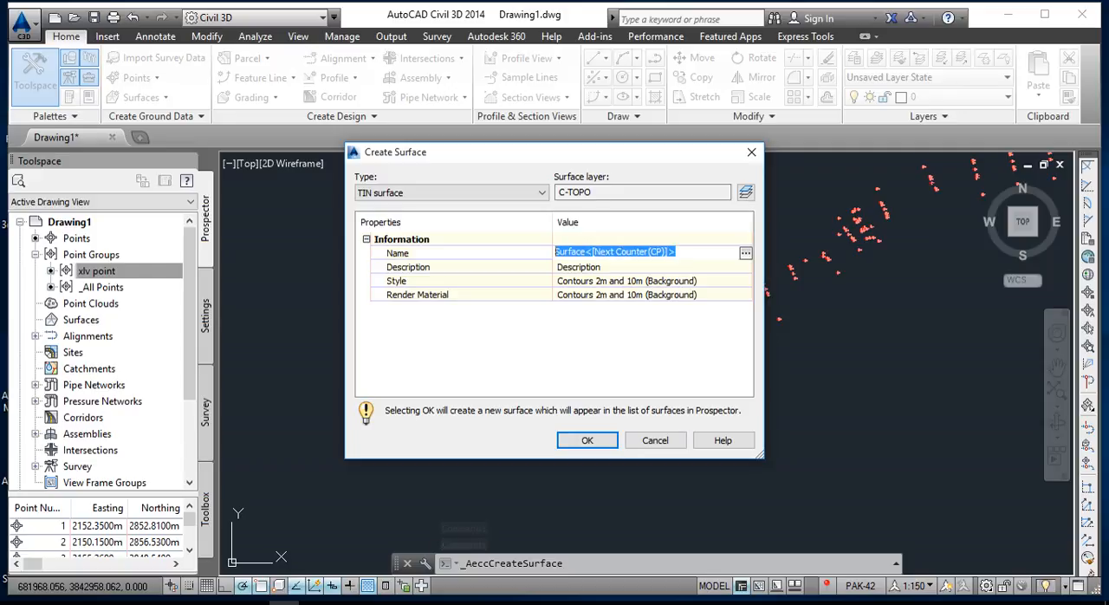
type("xlv p")
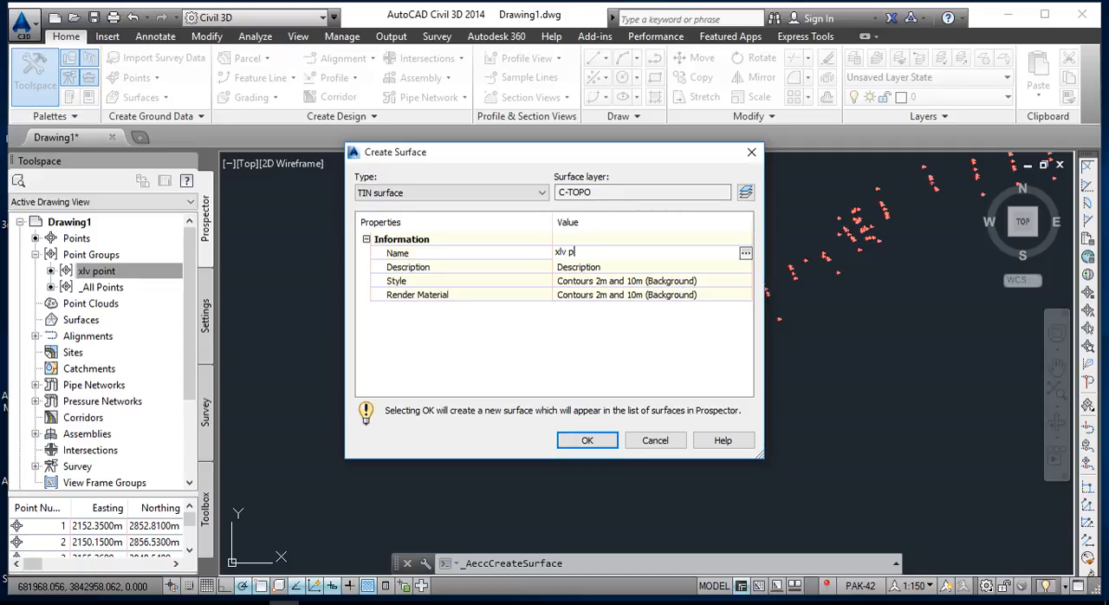
type("oint")
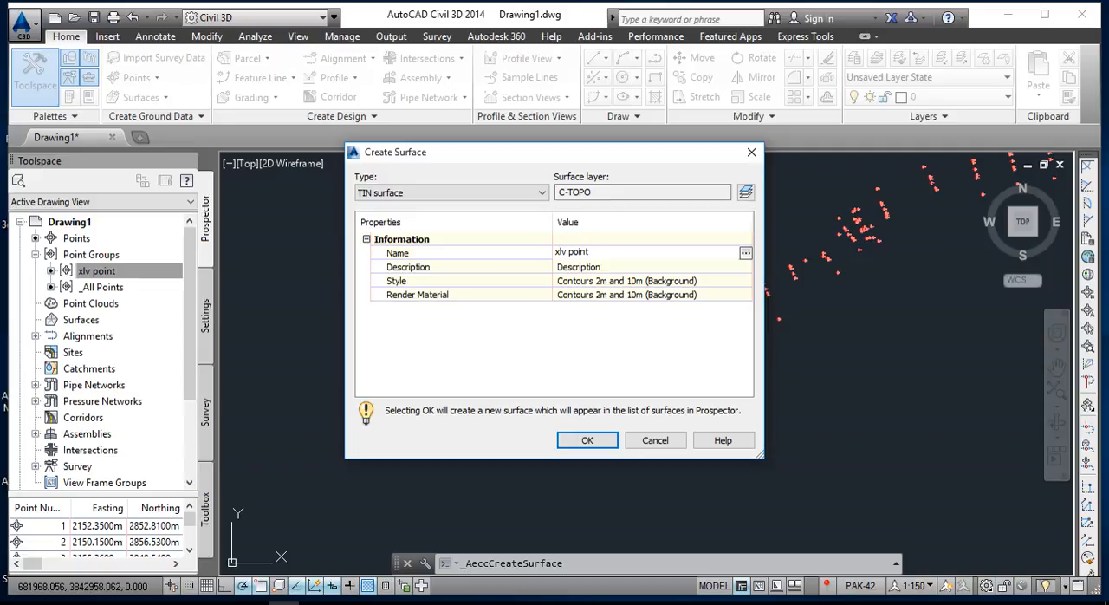
type("surface")
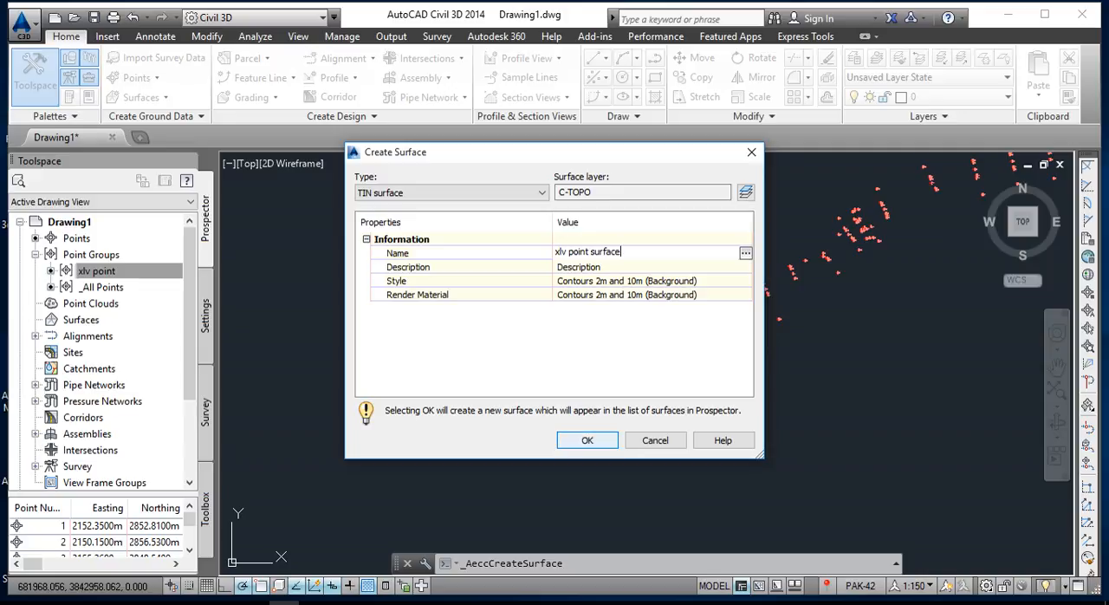
left_click(586, 440)
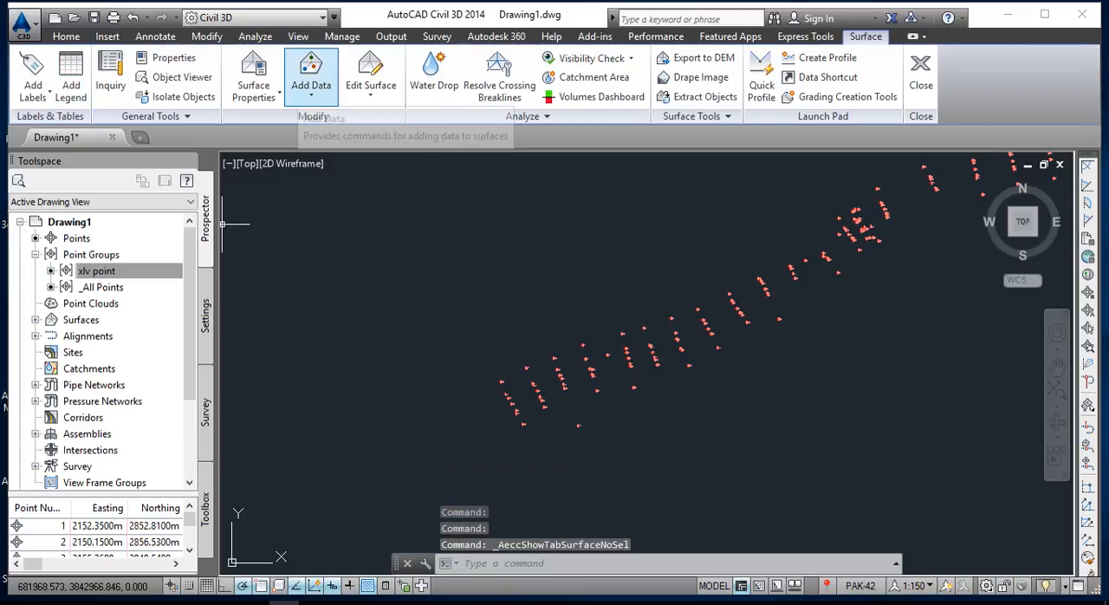
Start Add Data > Point Groups for the surface, then dismiss the point group list.
left_click(310, 73)
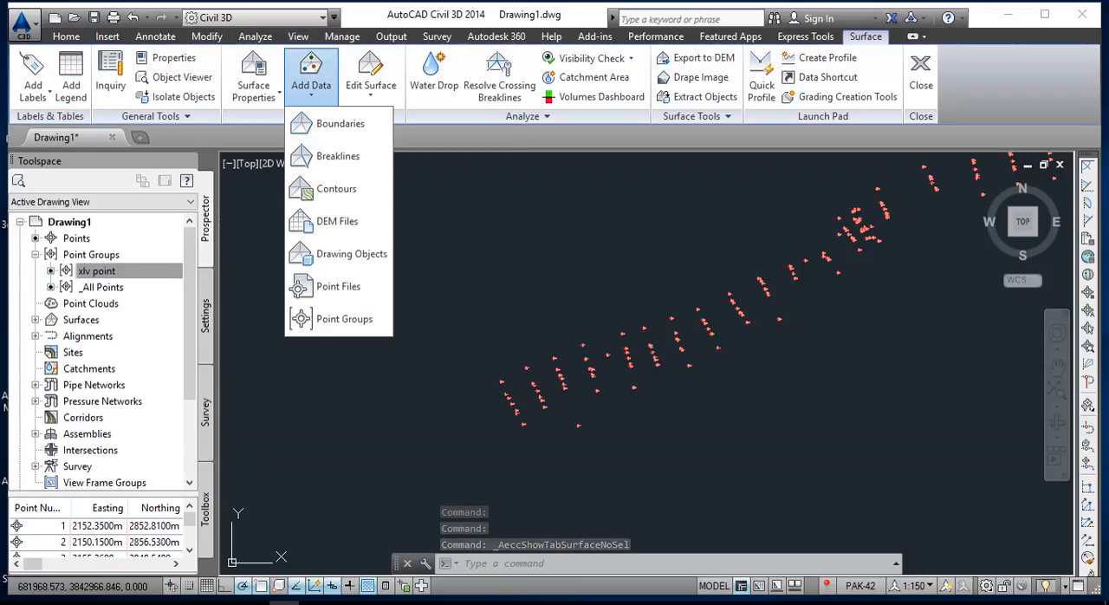
mouse_move(338, 285)
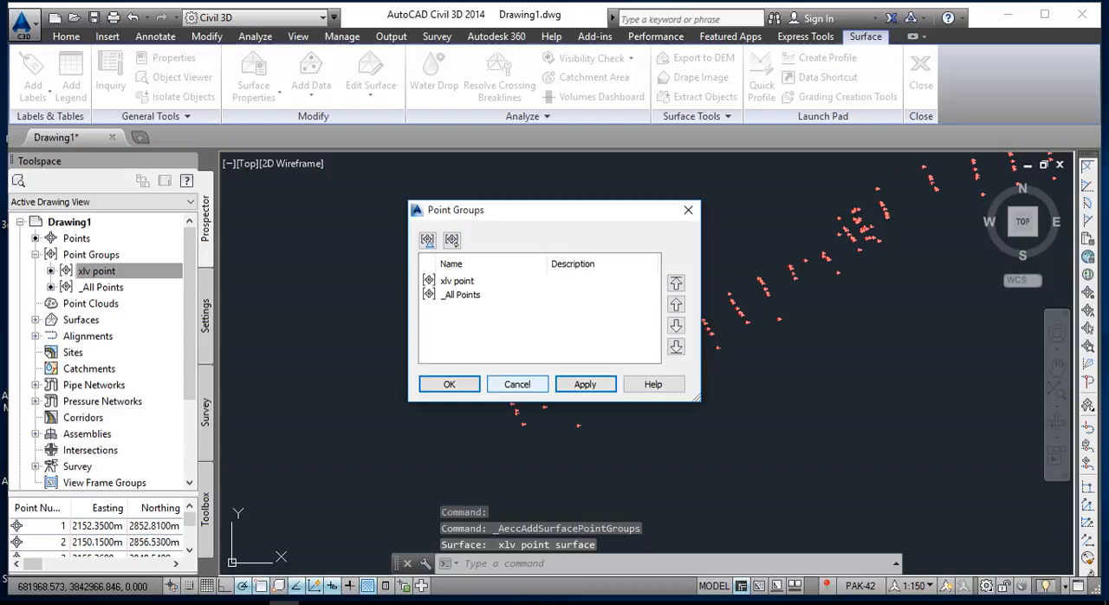
left_click(449, 383)
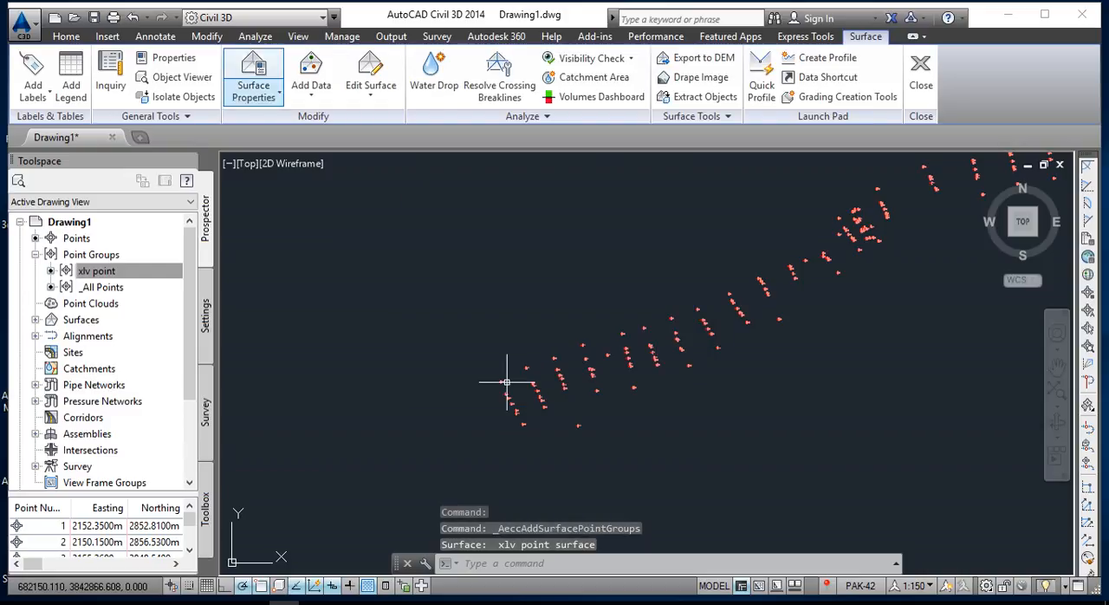
Choose Add Data > Point Files and select vlx.csv from the Desktop as the point file.
left_click(310, 73)
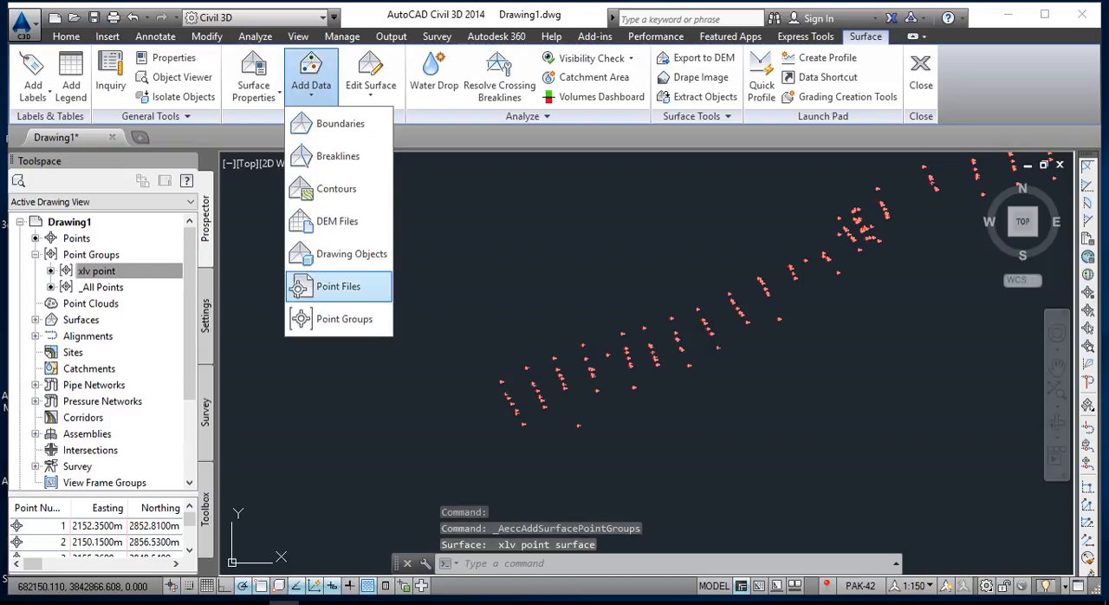
left_click(338, 286)
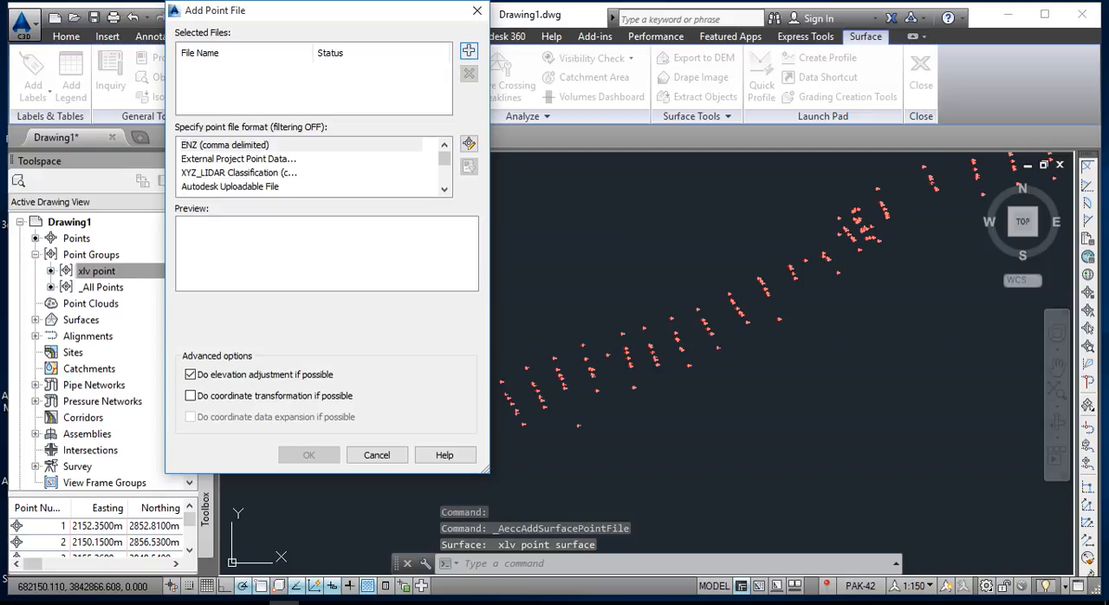
left_click(470, 50)
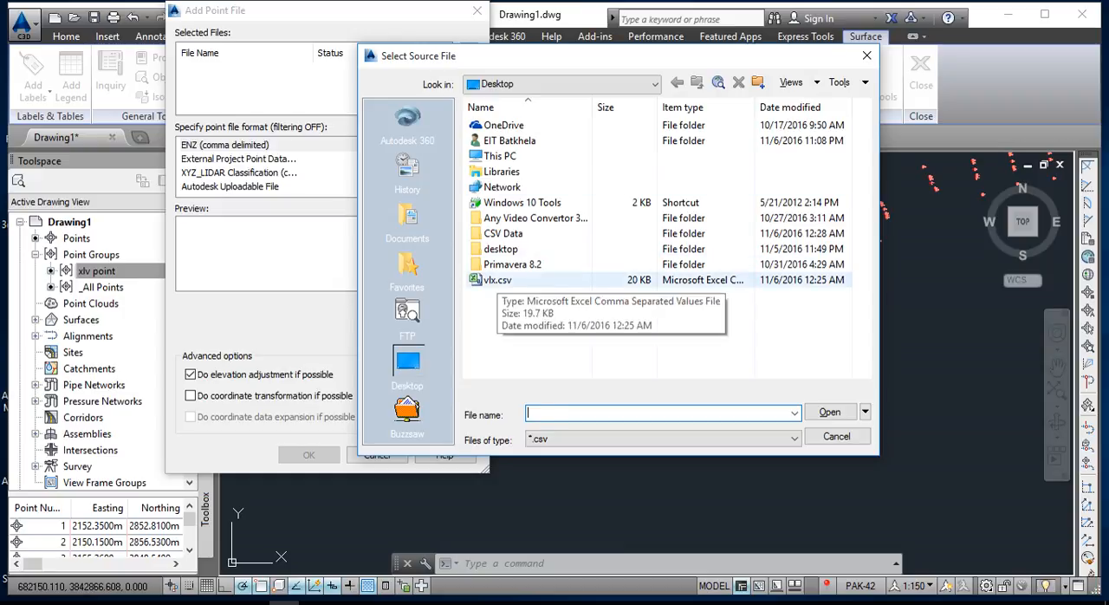
left_click(499, 279)
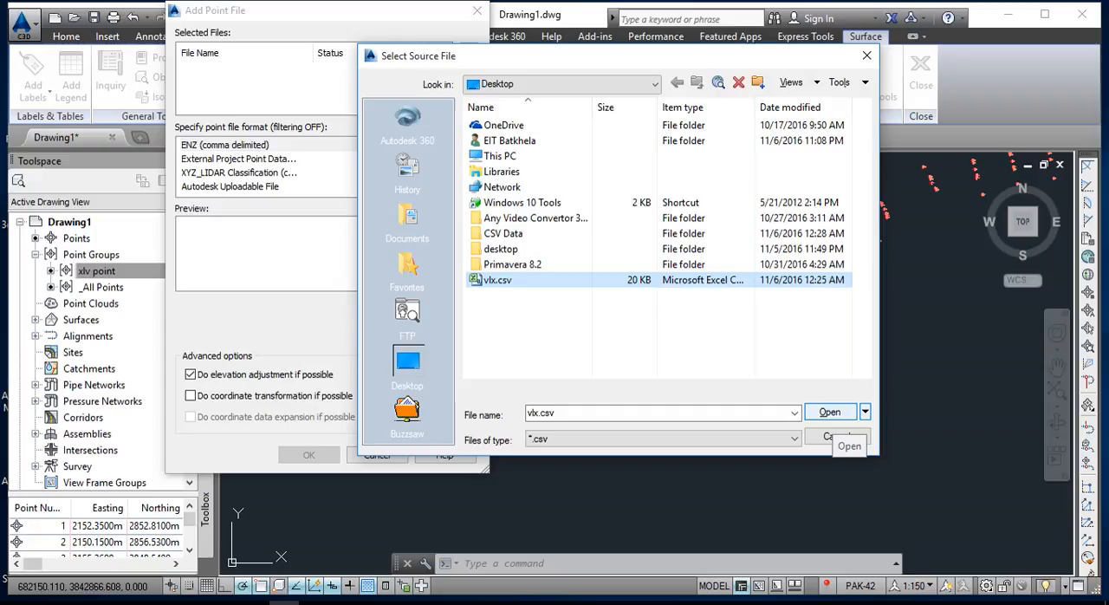
left_click(828, 412)
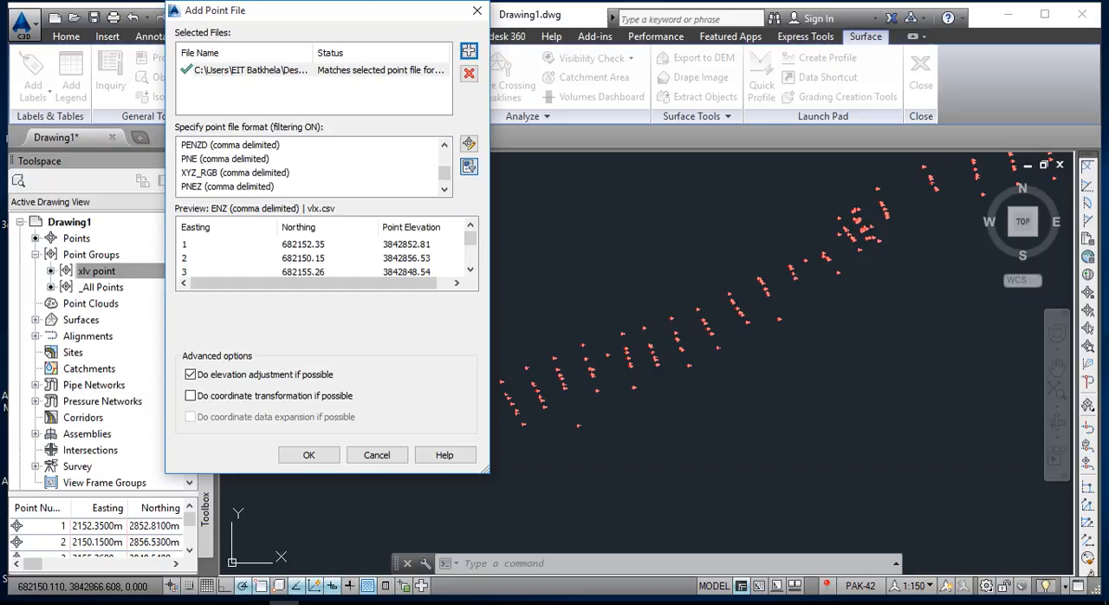
Set the format to PENZD (comma delimited) and add the vlx.csv points to the surface.
left_click(236, 174)
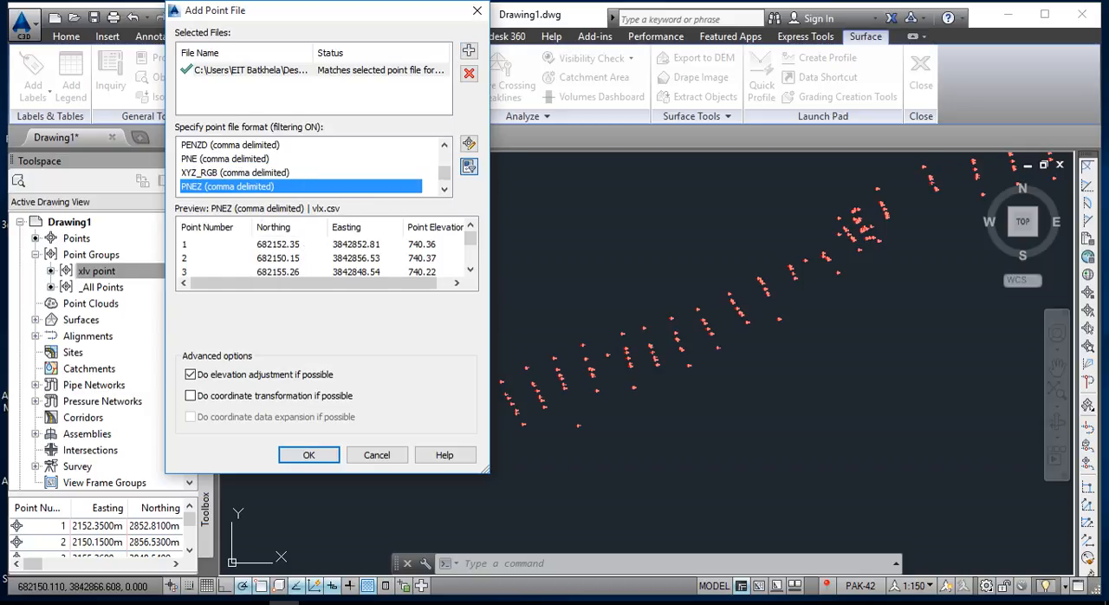
left_click(229, 146)
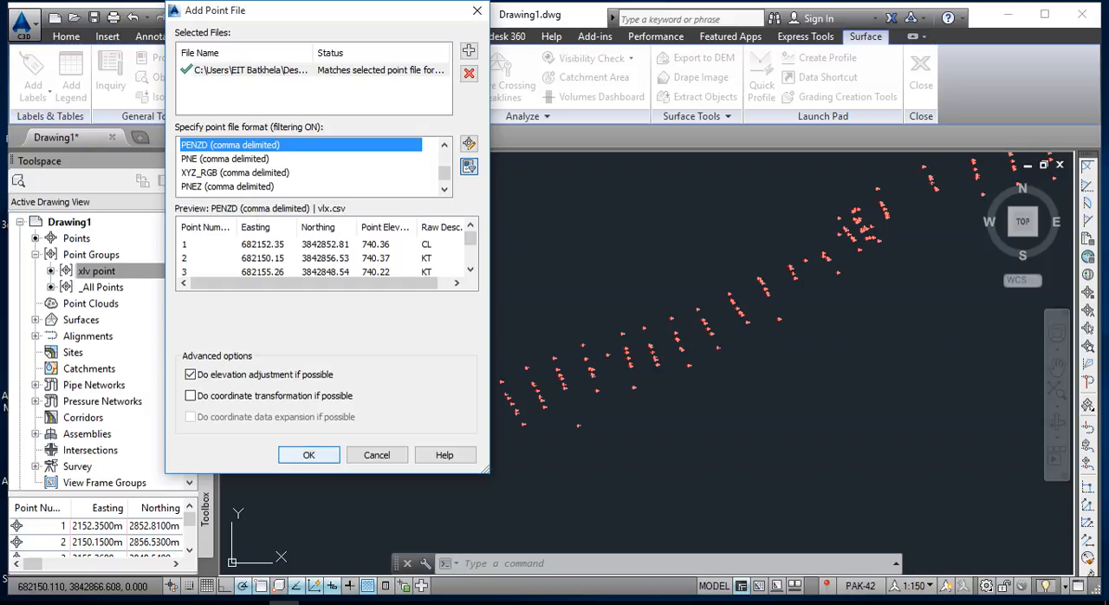
left_click(309, 454)
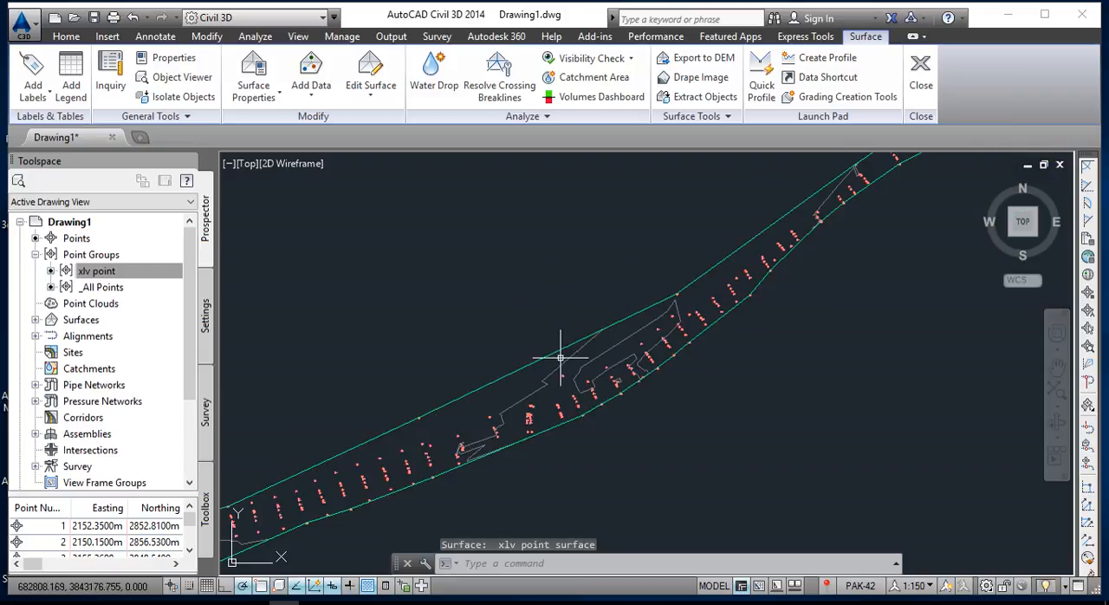
scroll("down", 3)
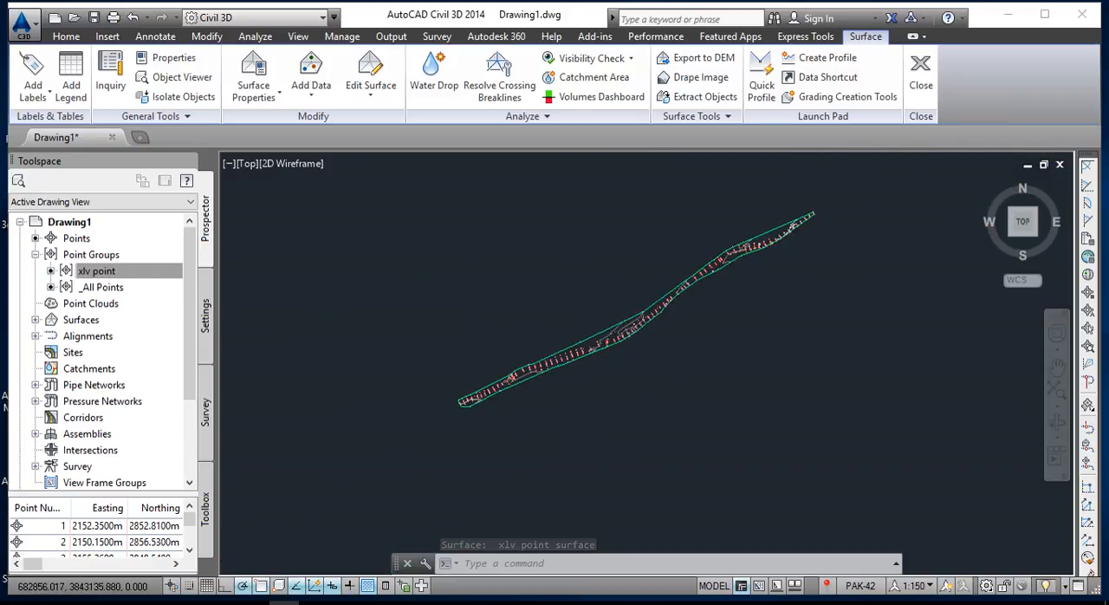